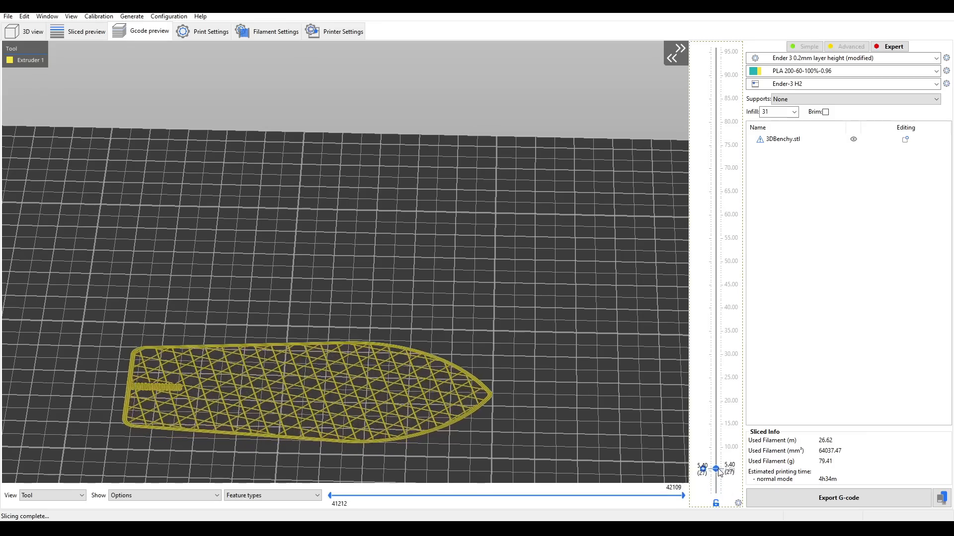
# - Drag the layer slider from 5.40 up to about 22.40 to show the boat's upper layers
pyautogui.moveTo(716, 468); pyautogui.dragTo(715, 390)
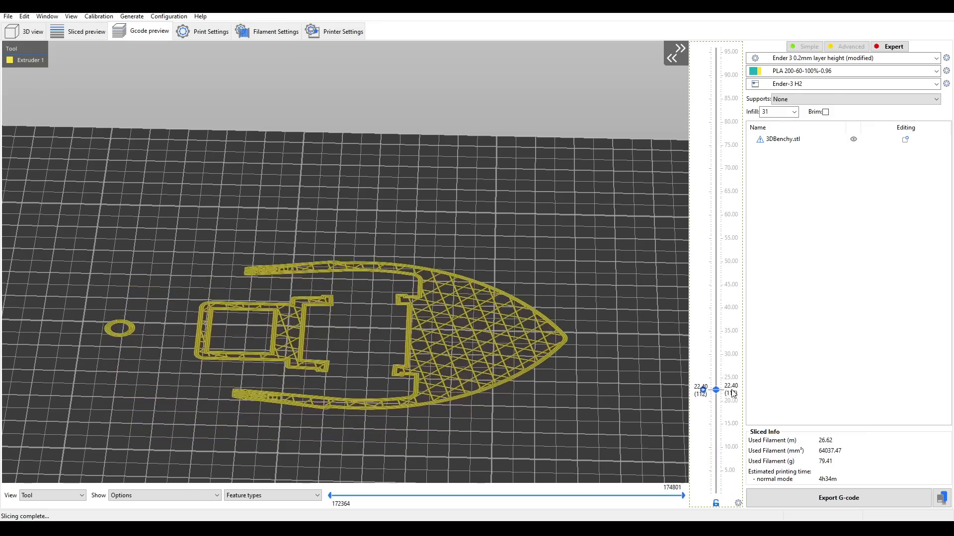
pyautogui.moveTo(716, 393); pyautogui.dragTo(716, 347)
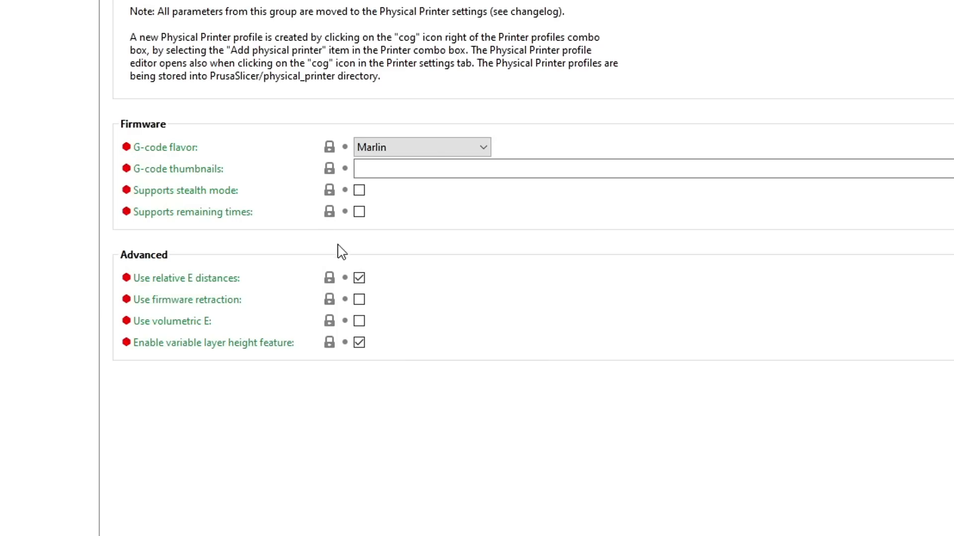
# - Reach the Advanced section showing 'Use firmware retraction' still unticked
pyautogui.click(358, 299)
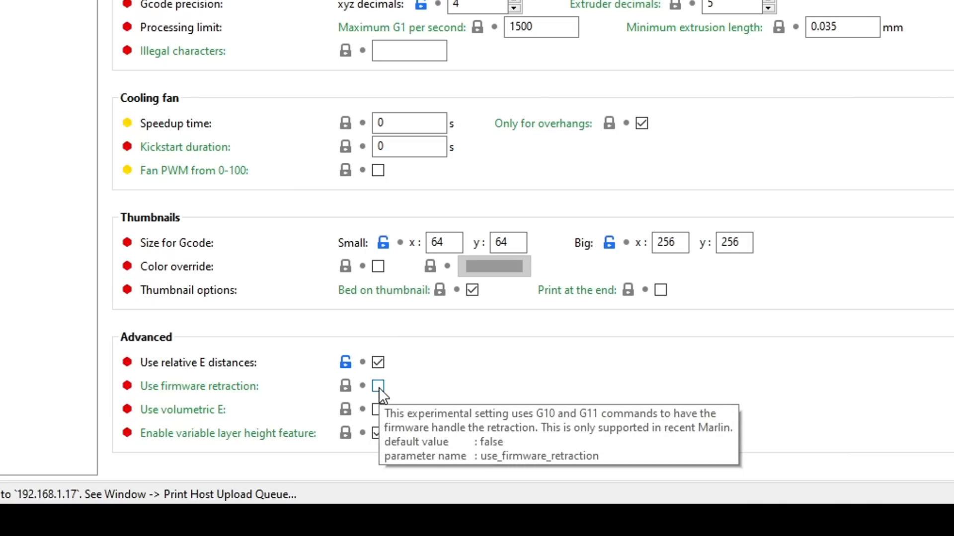
pyautogui.click(378, 386)
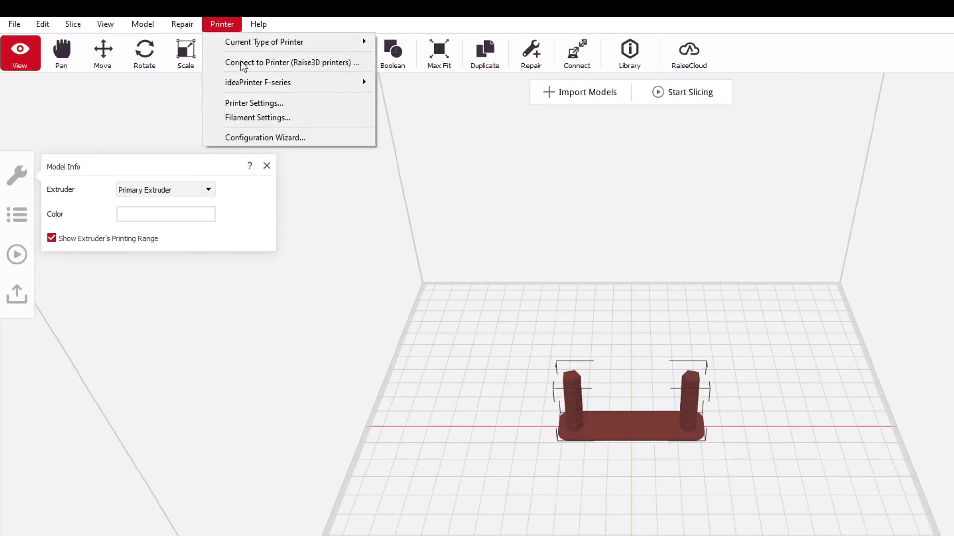
# - View the Ender 3's Advanced printer settings with Firmware Retraction switched off
pyautogui.click(254, 103)
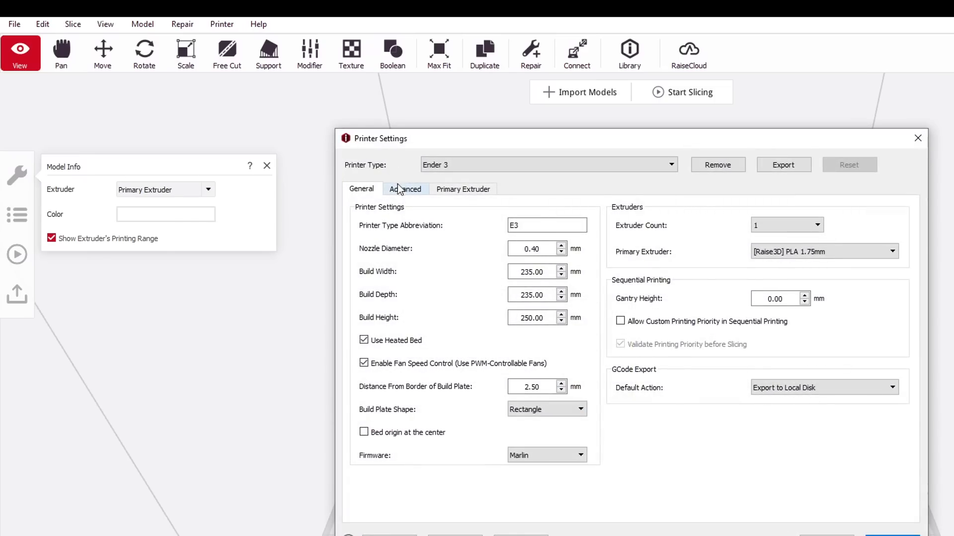
pyautogui.click(404, 190)
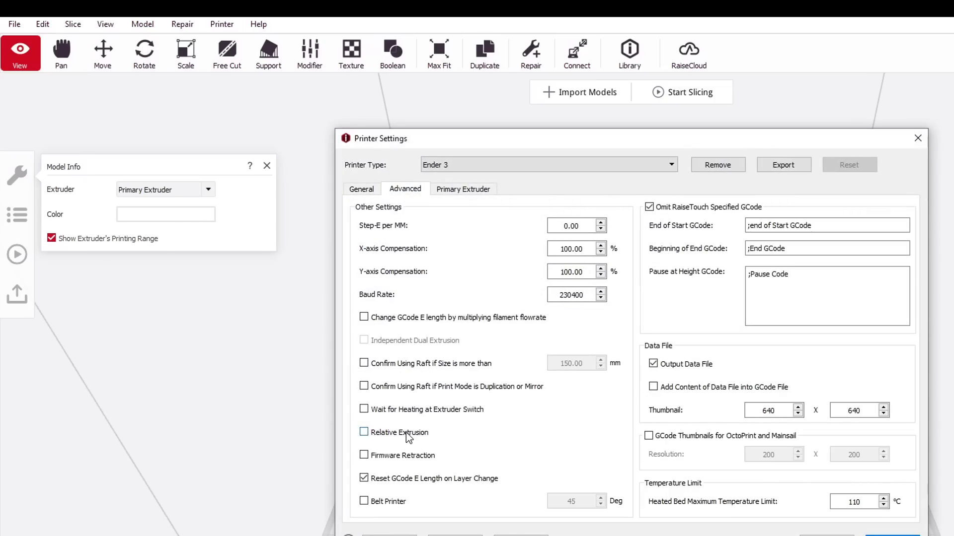
pyautogui.click(363, 455)
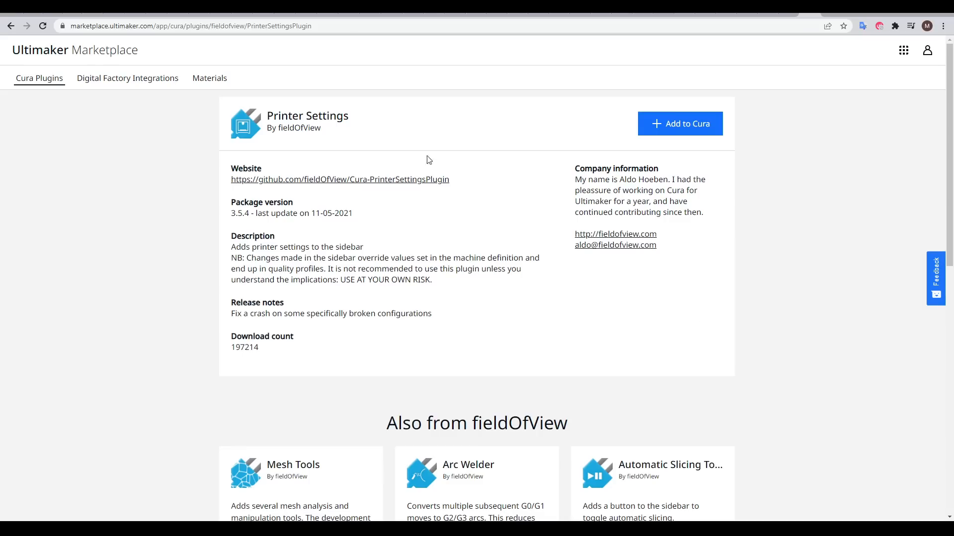
pyautogui.moveTo(357, 142)
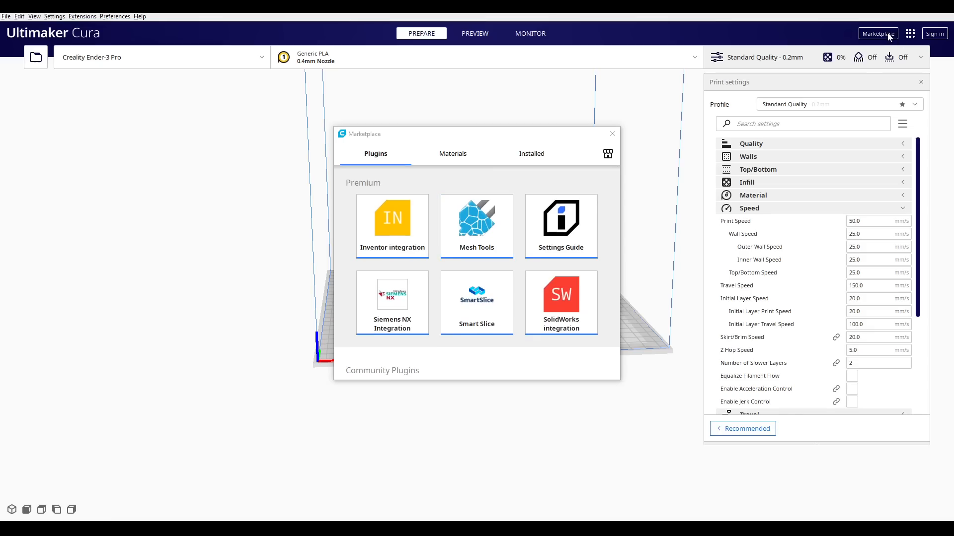
# - Install the Printer Settings plugin from the Cura Marketplace
pyautogui.scroll(-3)
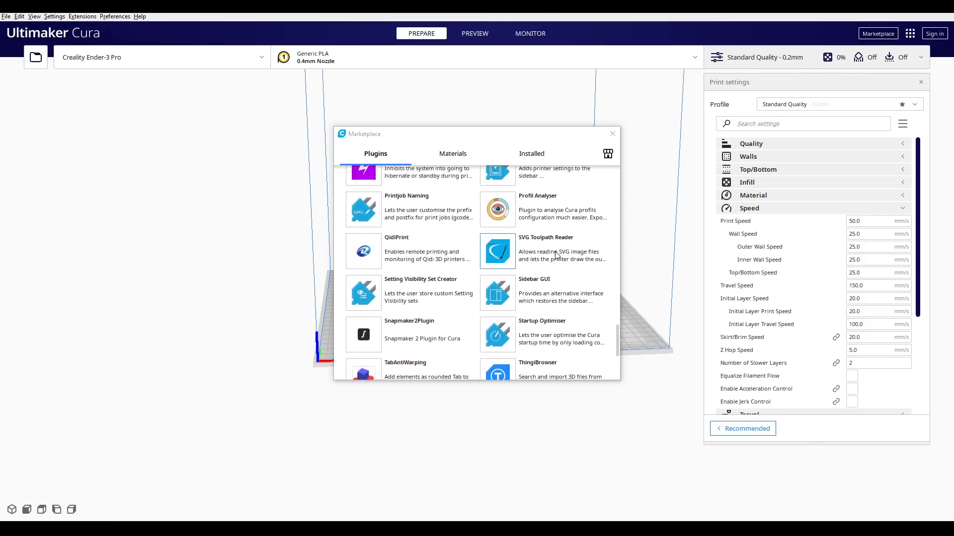
pyautogui.click(497, 172)
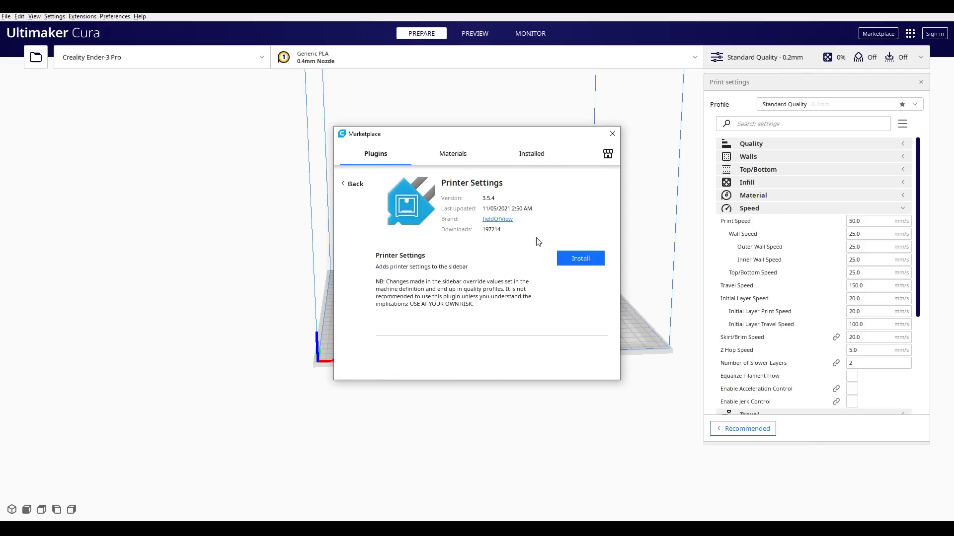
pyautogui.click(580, 257)
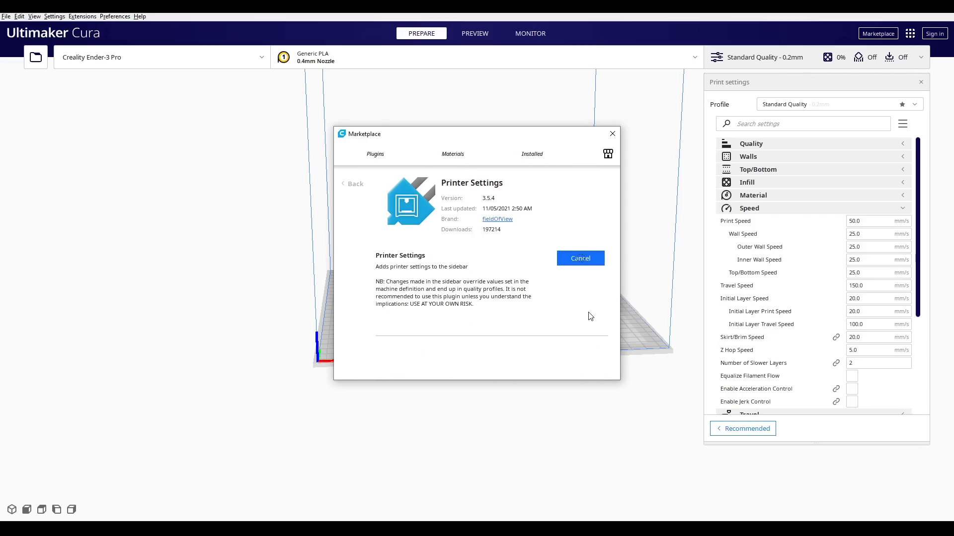
pyautogui.click(578, 258)
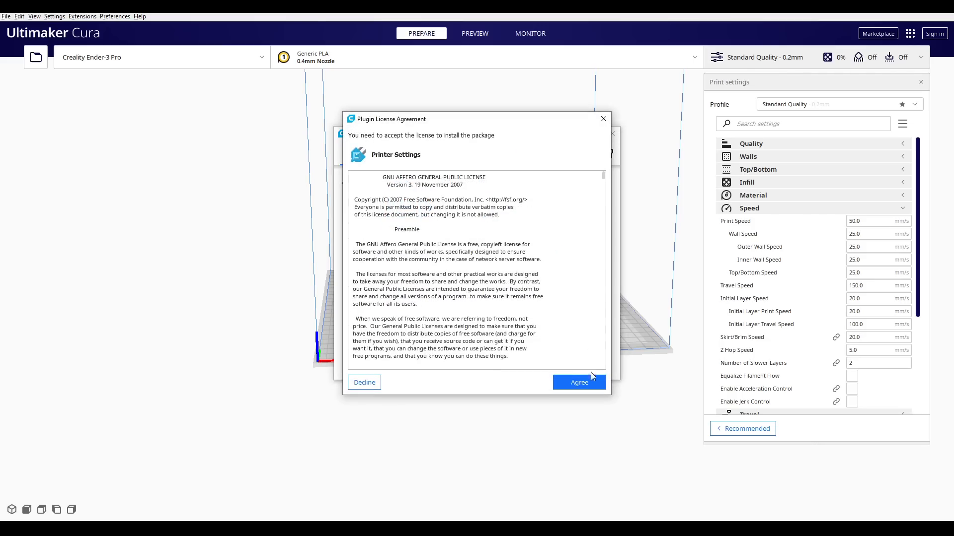
# - Search the print settings for 'firmware' and enable Firmware Retraction
pyautogui.click(578, 383)
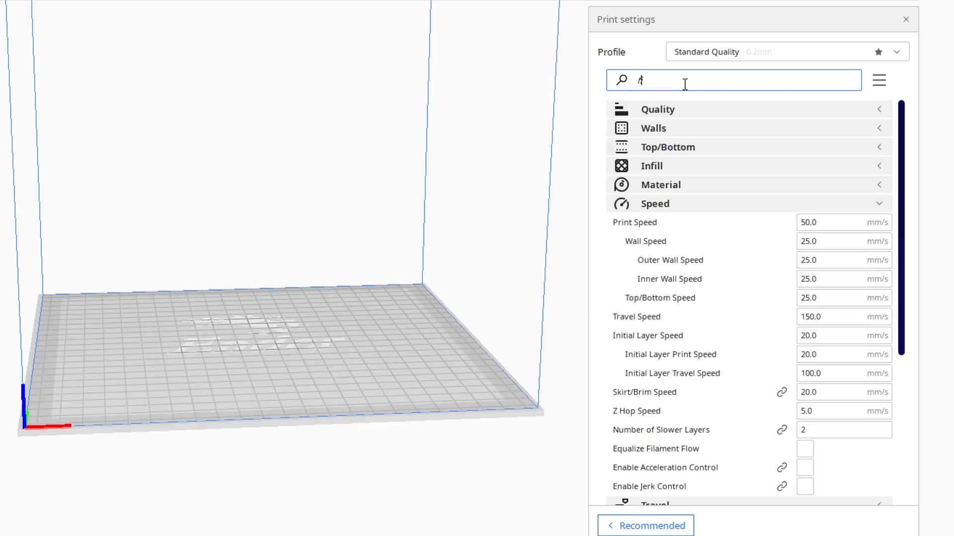
pyautogui.write('firmware')
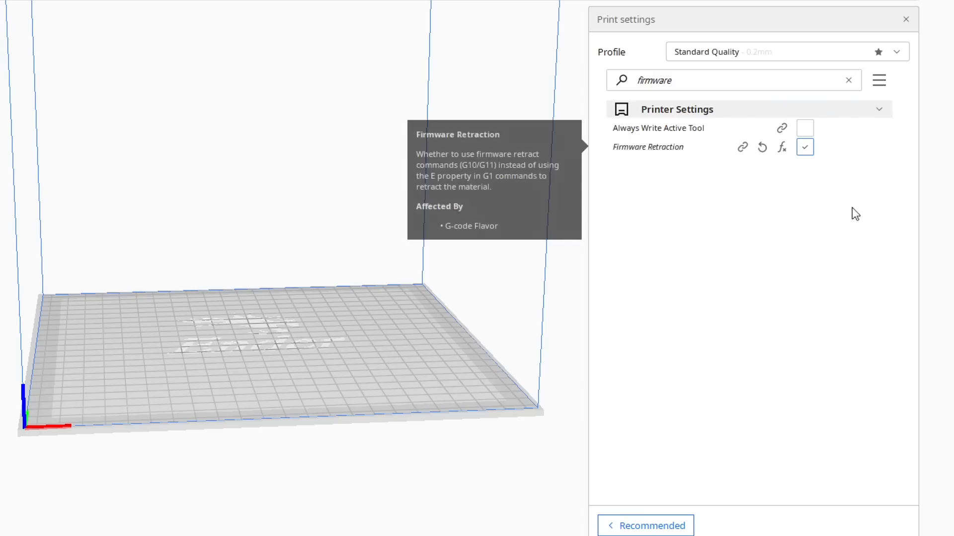
pyautogui.moveTo(872, 266)
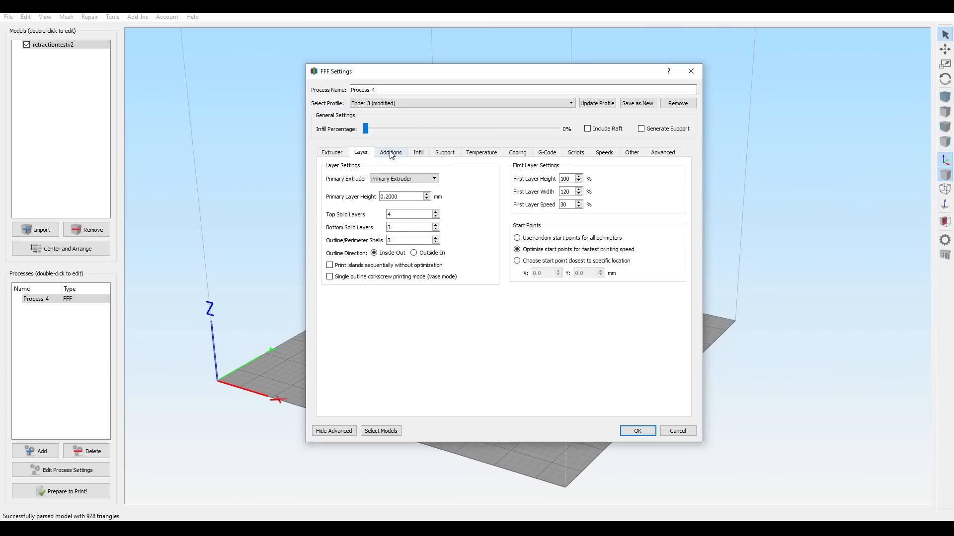
pyautogui.click(547, 152)
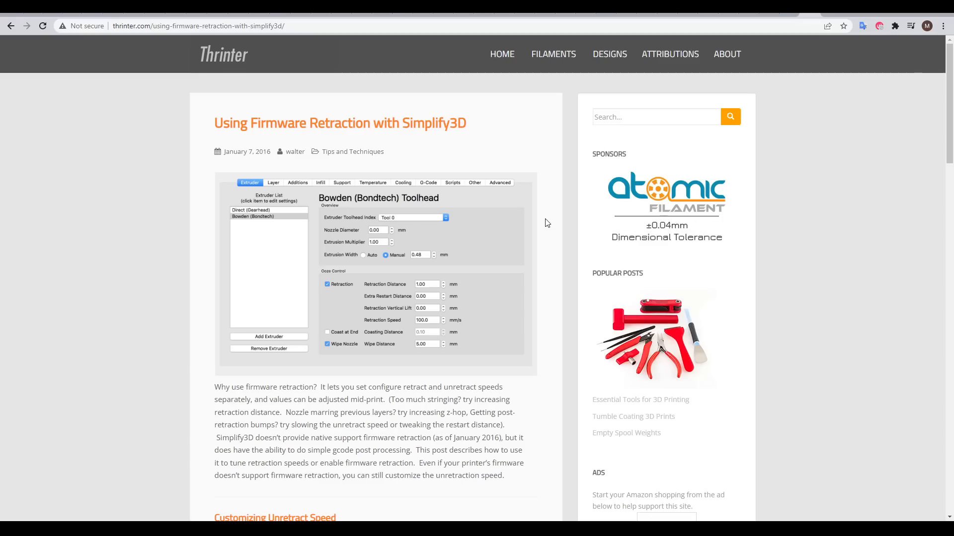
# - Scroll through the Thrinter Simplify3D firmware retraction article and the Teaching Tech page
pyautogui.scroll(-3)
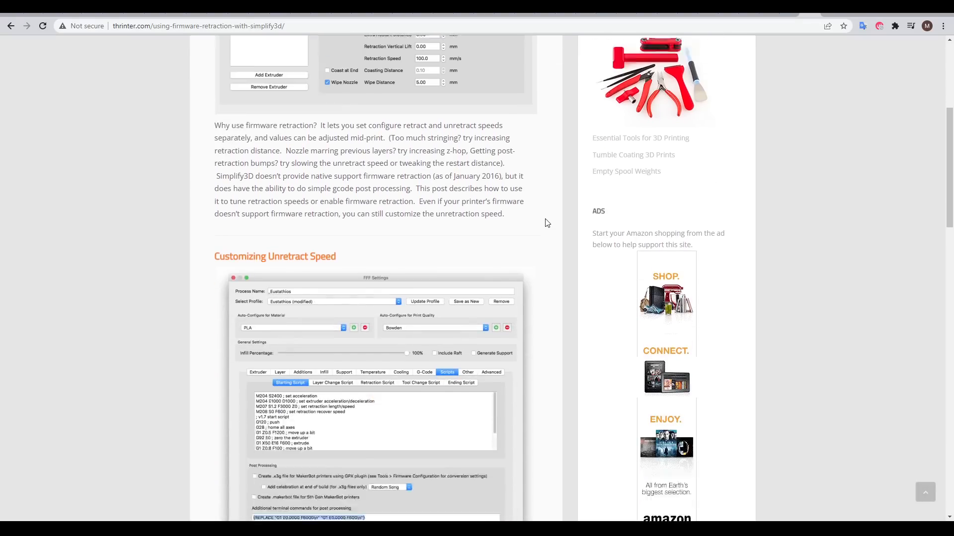
pyautogui.scroll(-3)
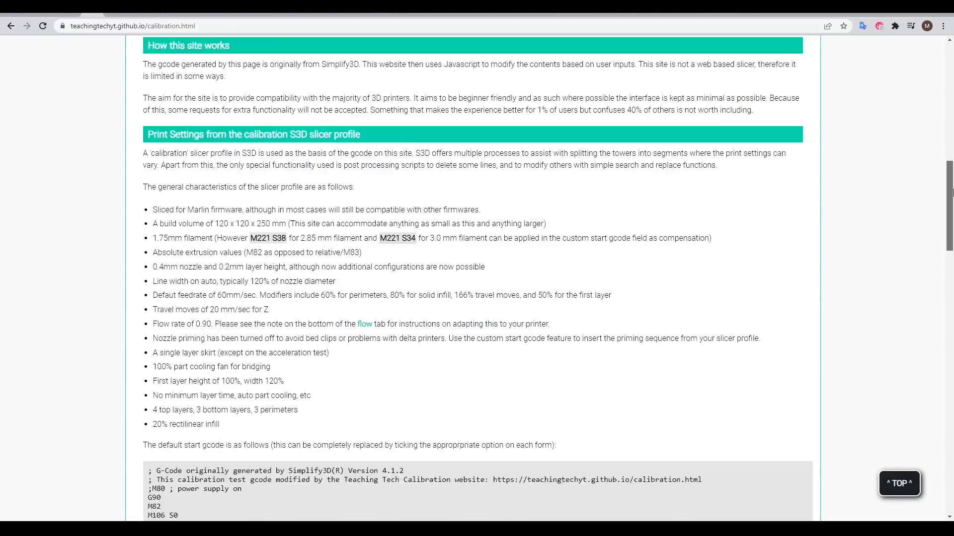
pyautogui.scroll(-3)
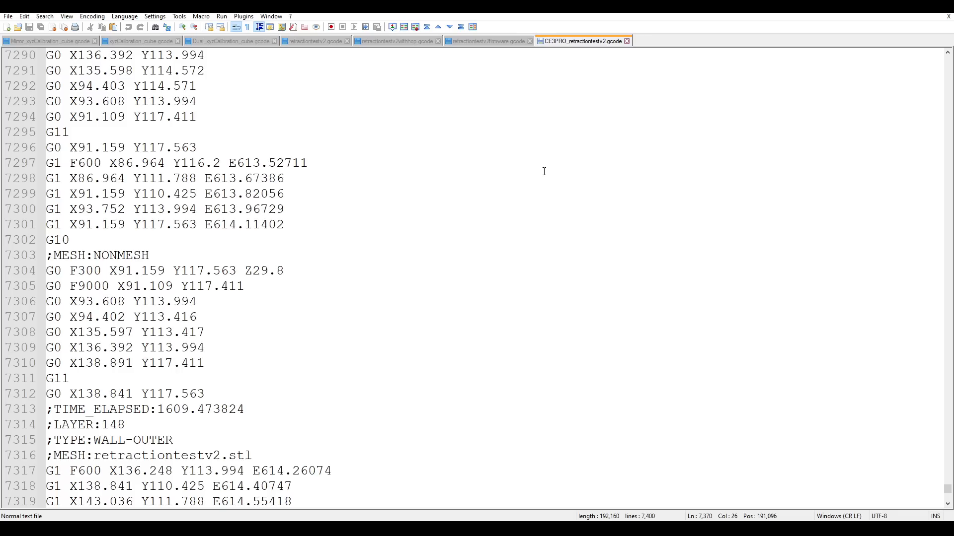
pyautogui.moveTo(532, 184)
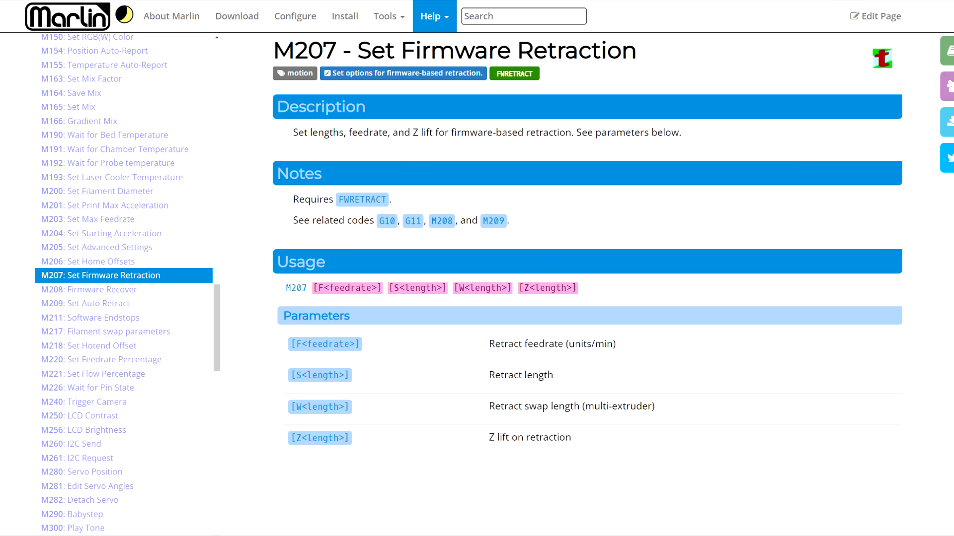
# - Select M207: Set Firmware Retraction from the marlinfw.org sidebar G-code list
pyautogui.click(84, 289)
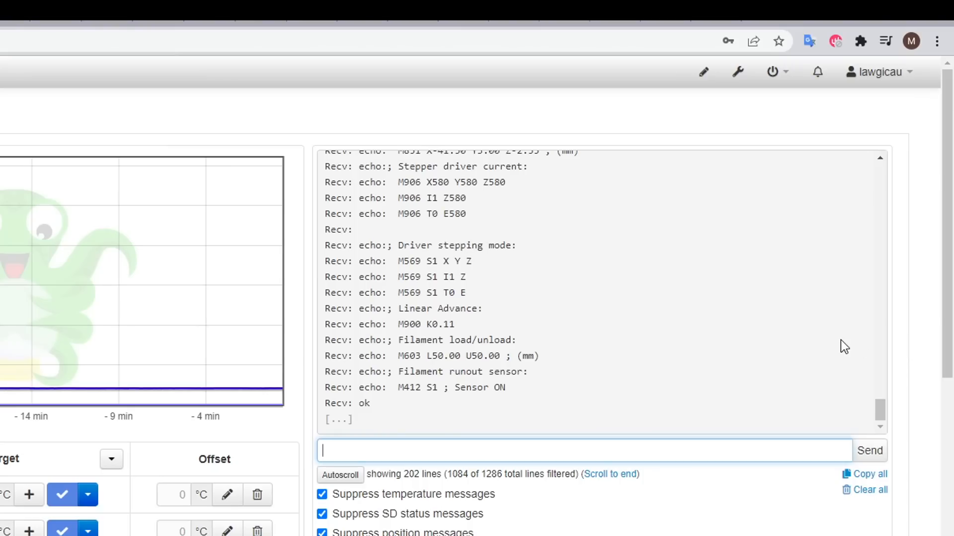
# - Type 'M' into the OctoPrint terminal command field
pyautogui.write('M')
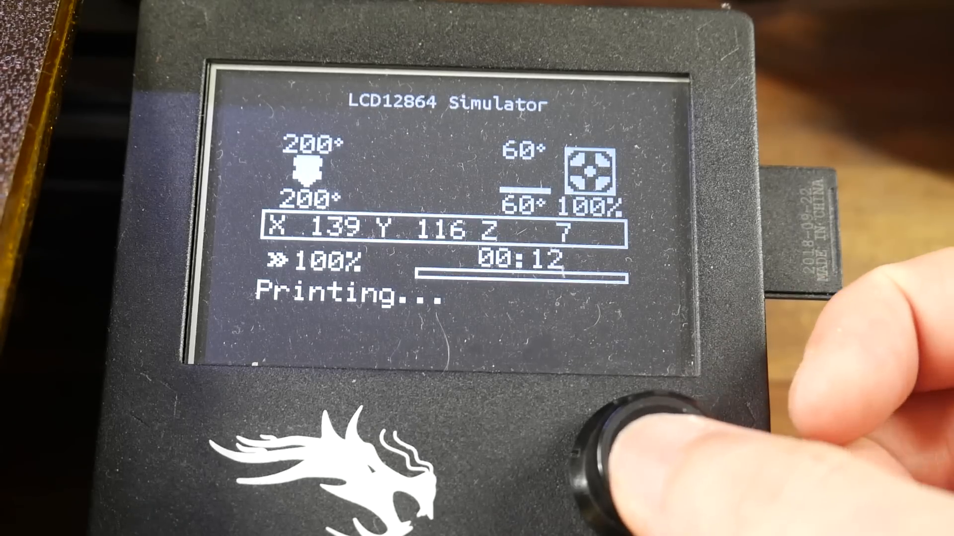
# - Press the LCD knob on the status screen to bring up the main menu
pyautogui.click(632, 444)
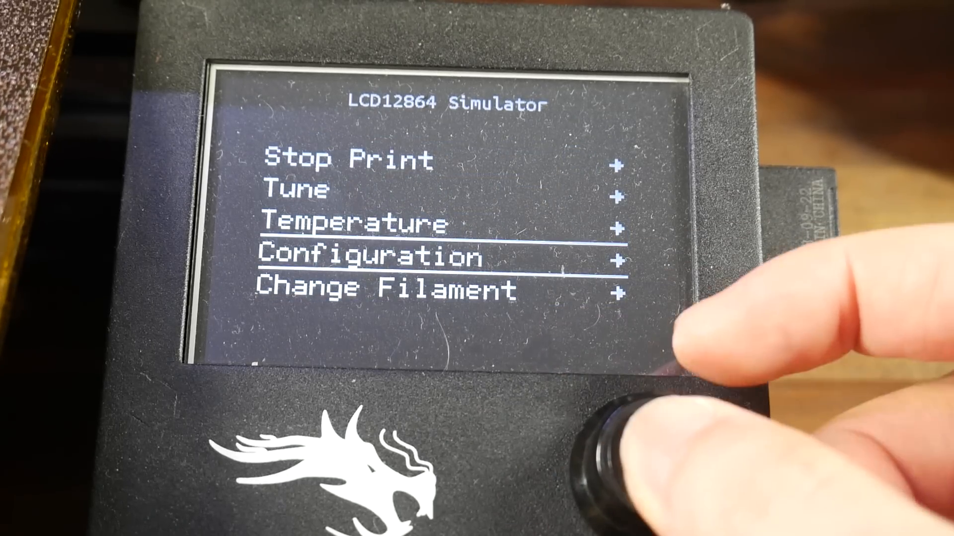